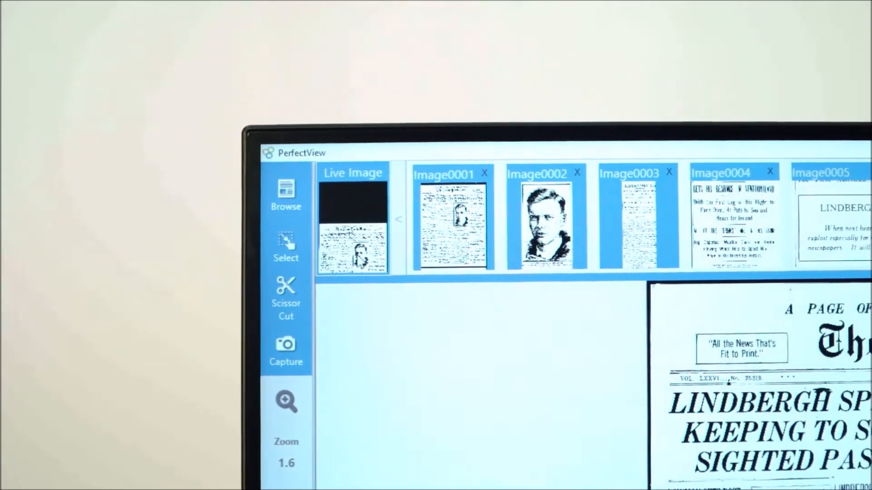
Show the full Lindbergh newspaper page enlarged, with portrait, article and map clippings in the ribbon.
click(843, 15)
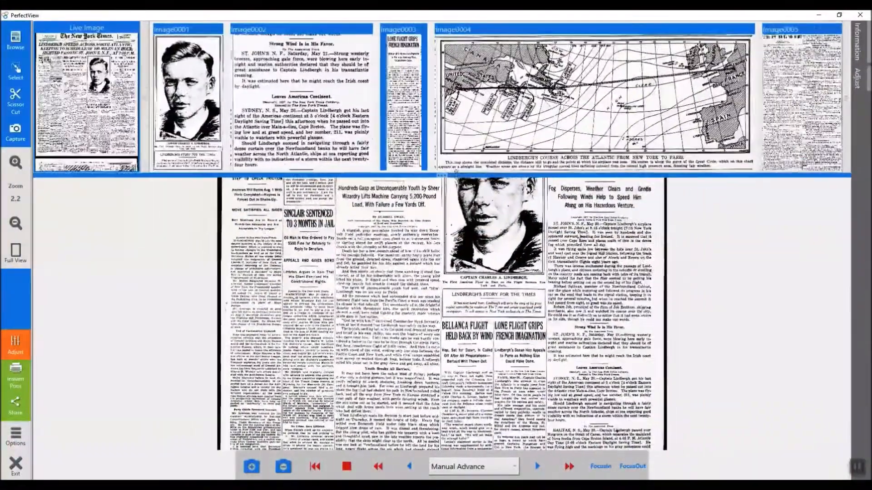